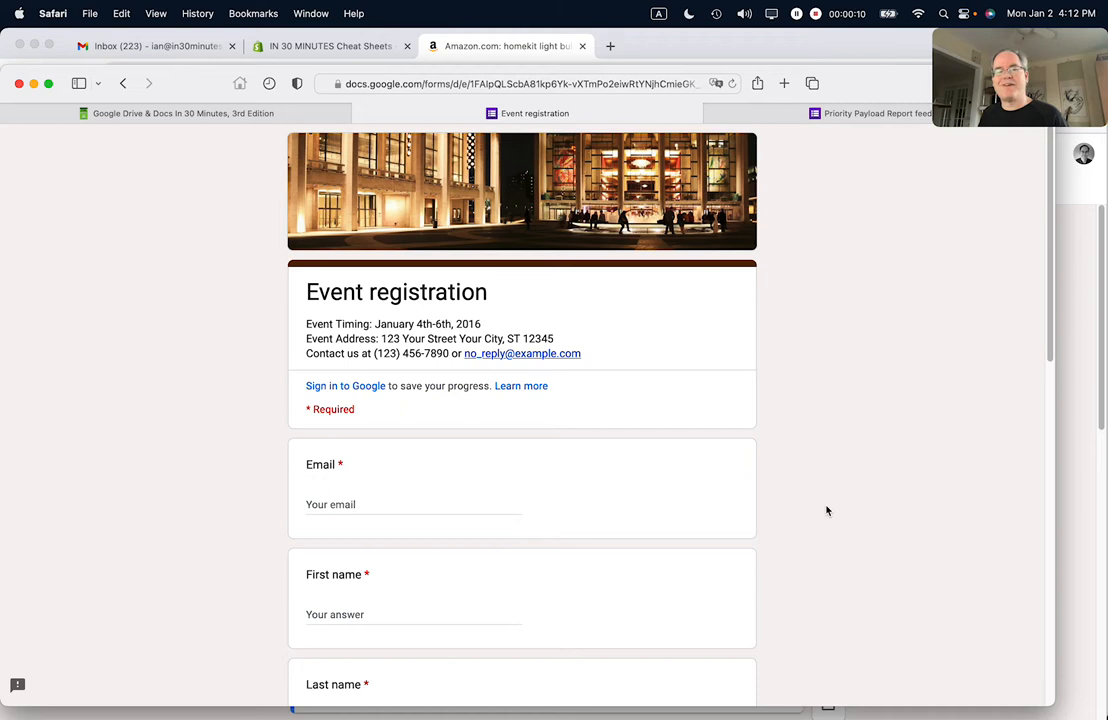
mouse_move(746, 472)
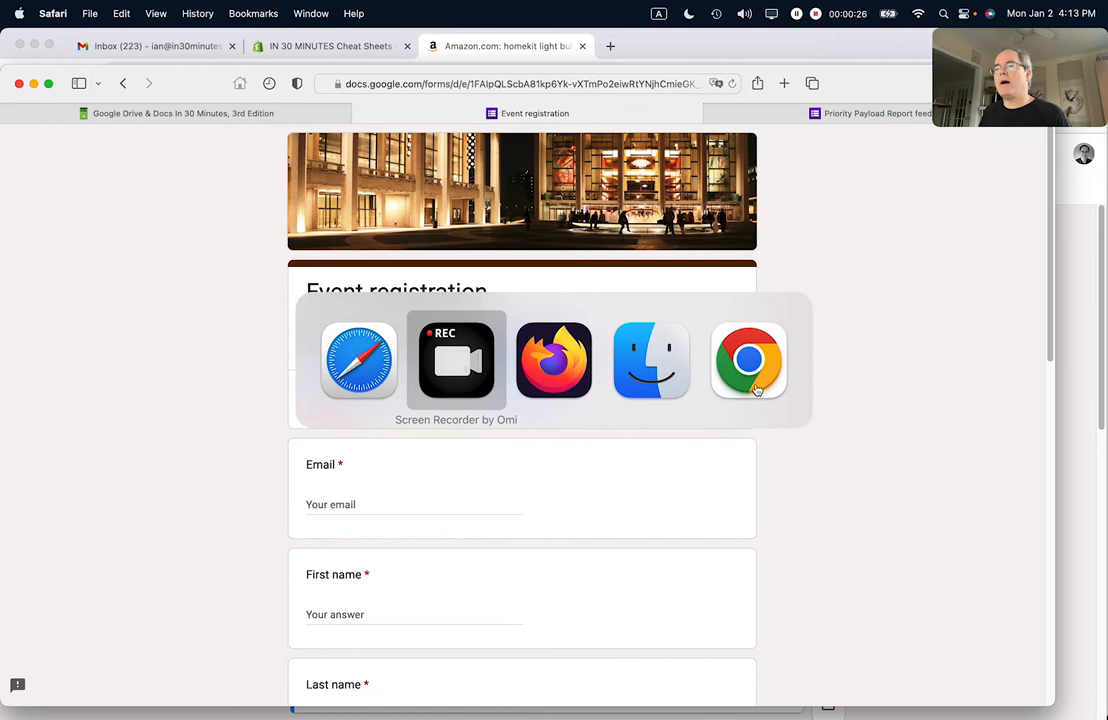
View the Responses summary with 4 responses and reveal its more-options menu.
click(552, 360)
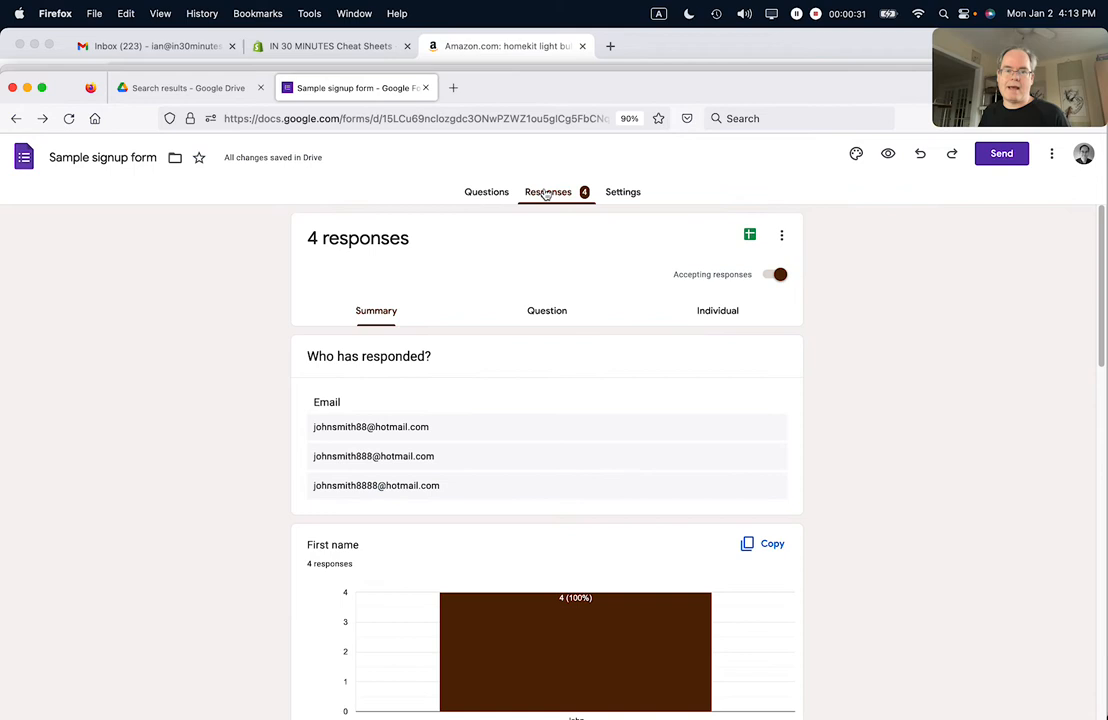
mouse_move(784, 236)
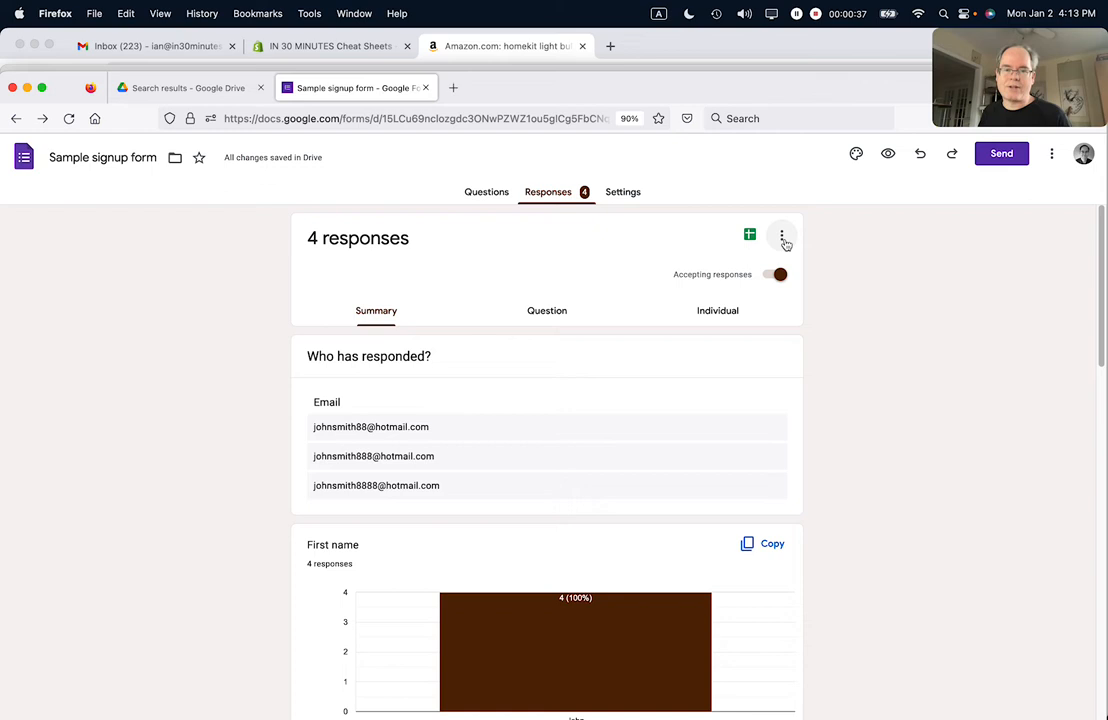
click(782, 236)
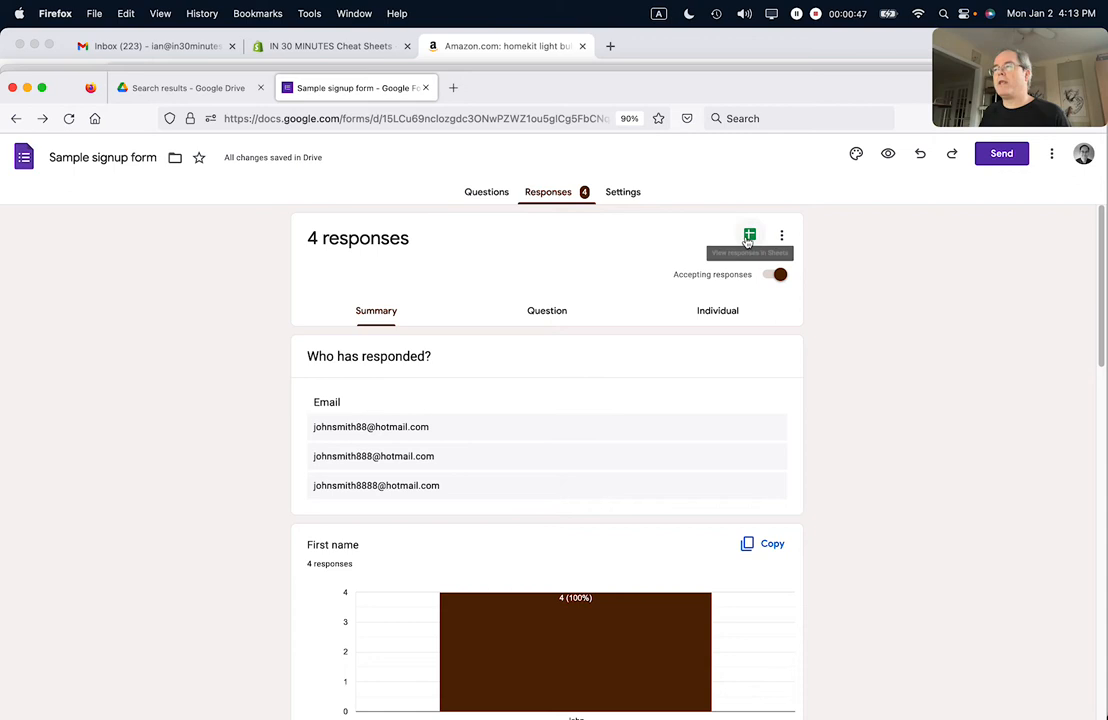
View the four response rows in '2020 sample signup form (Responses)', clearing then restoring them.
click(748, 236)
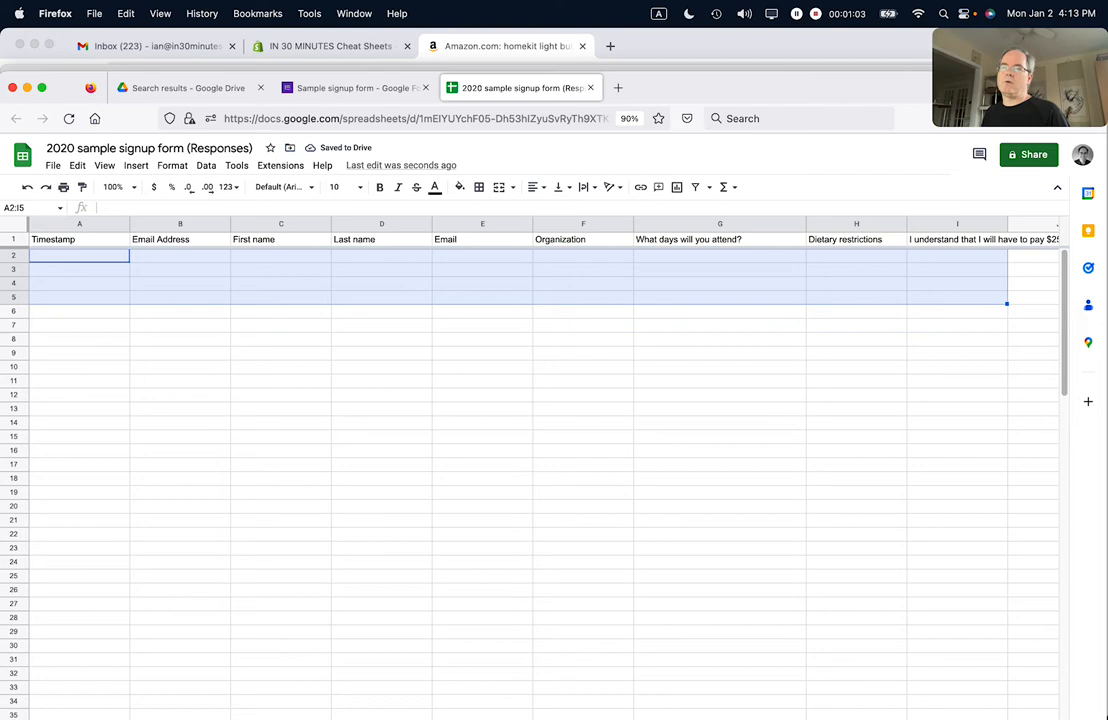
click(52, 164)
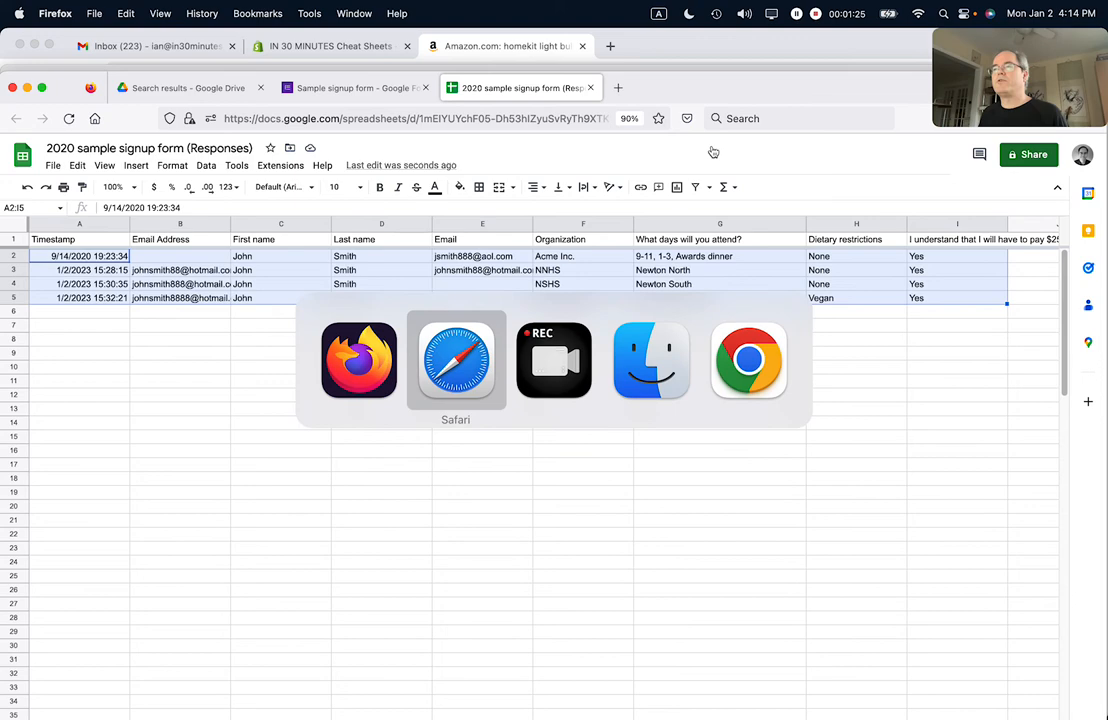
Return to Safari showing the Google Drive & Docs In 30 Minutes homepage.
click(456, 360)
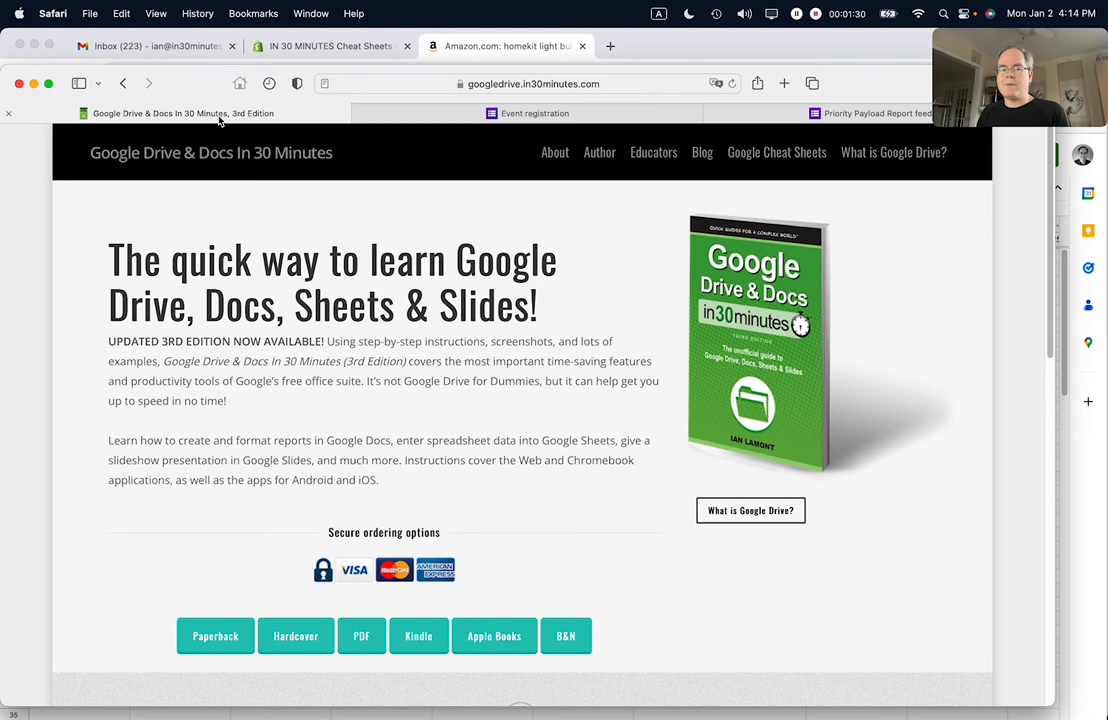